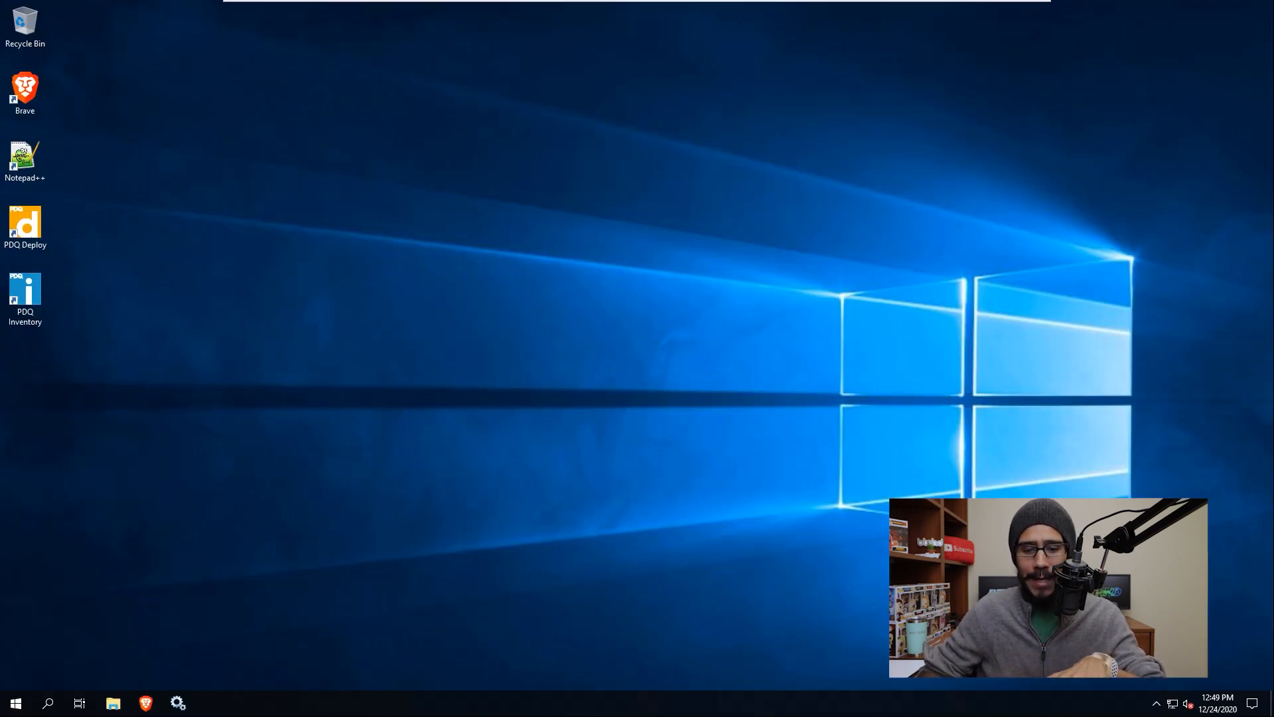
Step: Run regedit.exe from the Start menu's Run dialog to launch Registry Editor
right_click(15, 702)
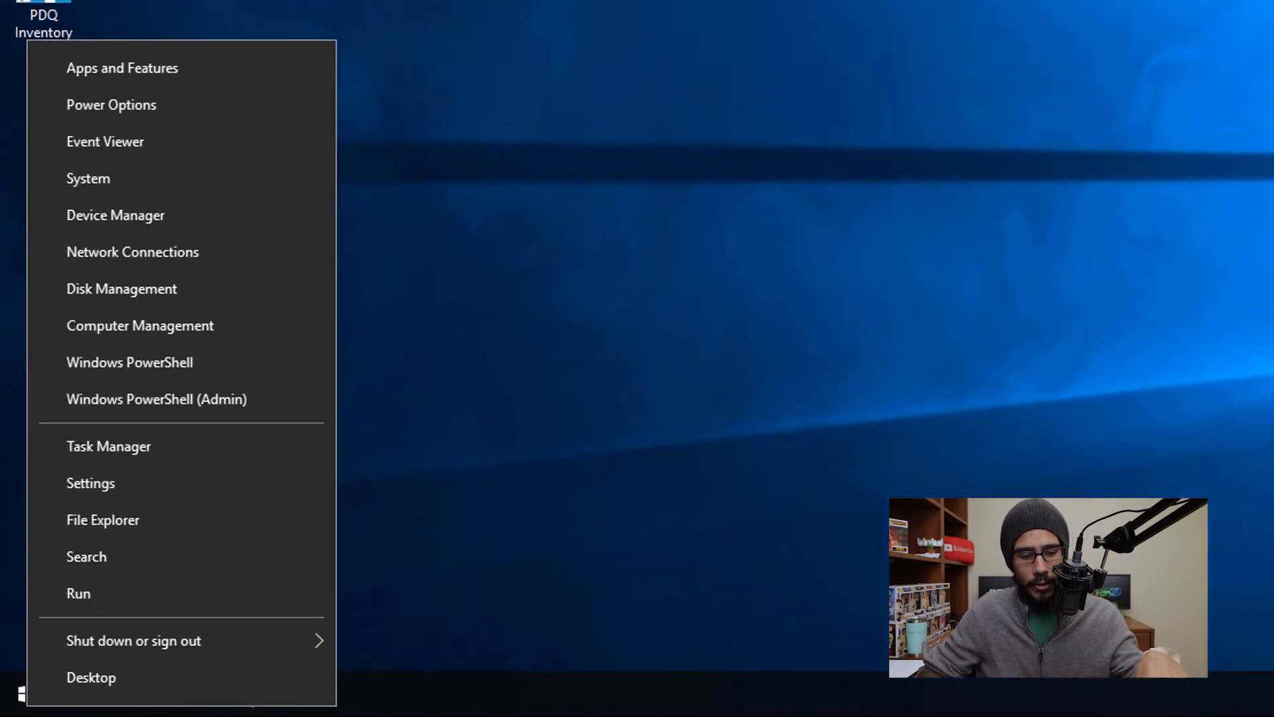
click(79, 593)
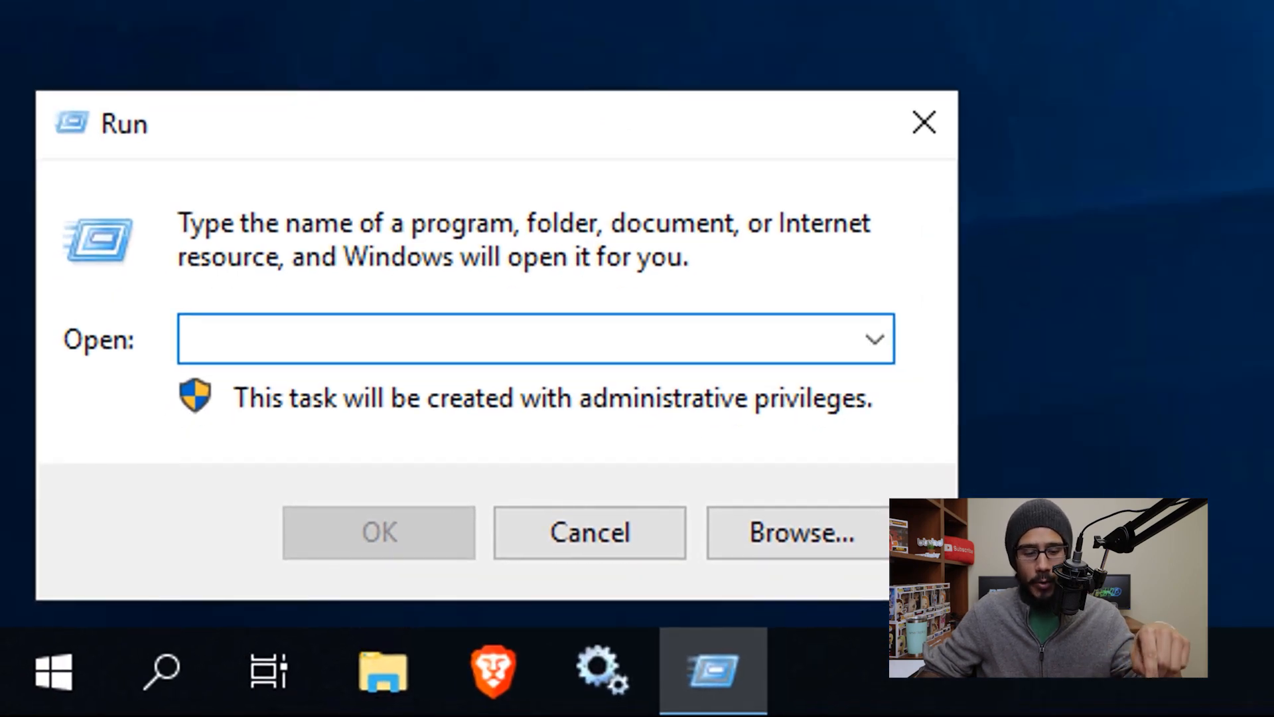
text(regedit.exe)
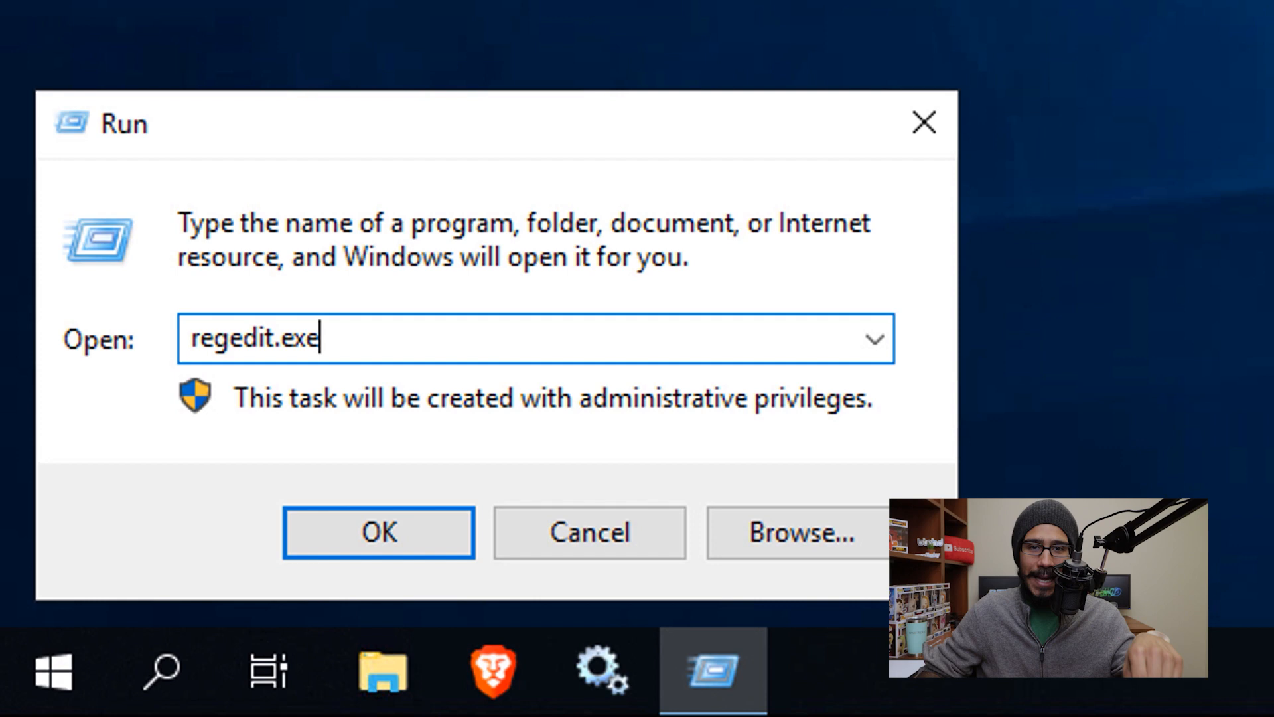
click(378, 532)
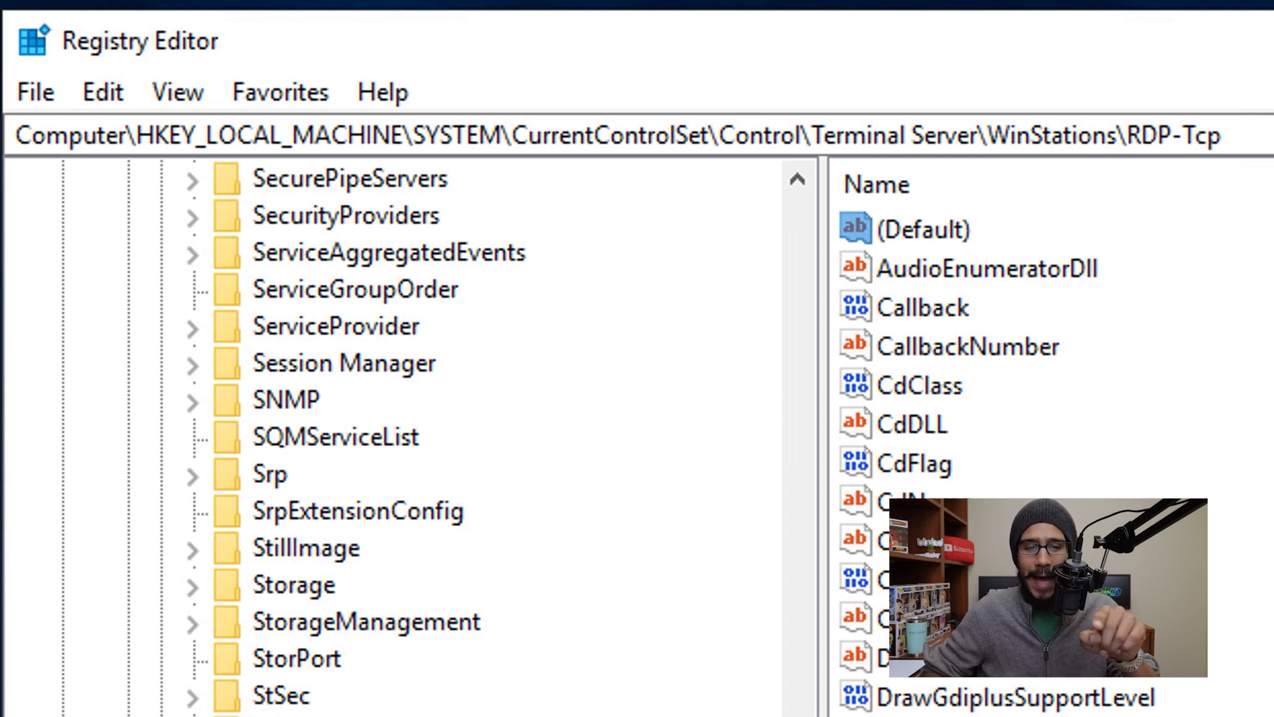
Step: Inspect the RDP-Tcp PortNumber value (3389) without changing it, then close Registry Editor
click(209, 445)
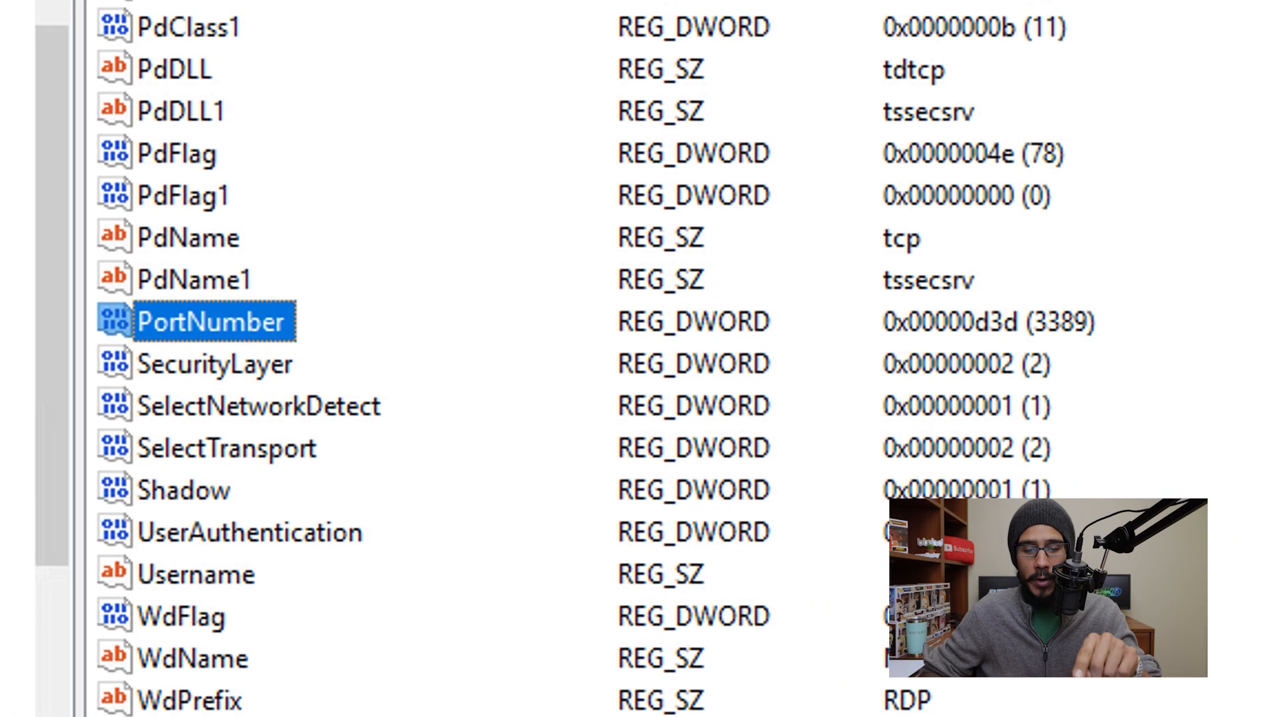
double_click(213, 321)
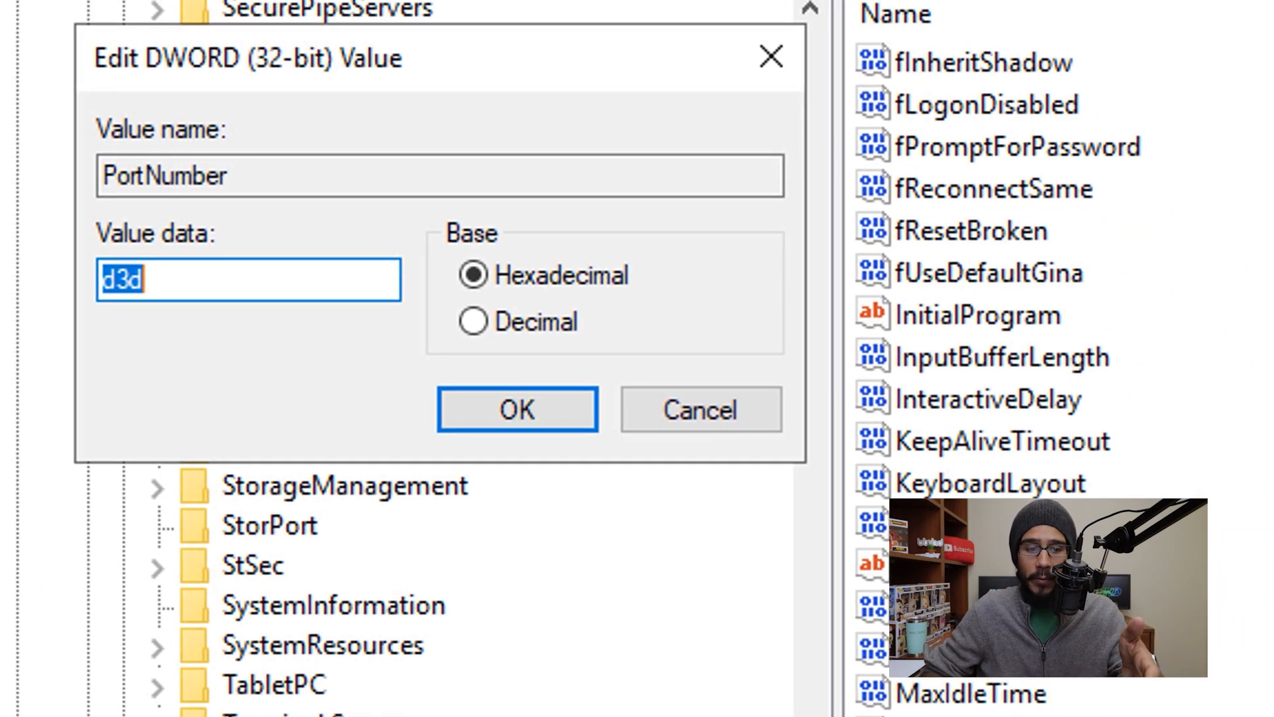
click(473, 322)
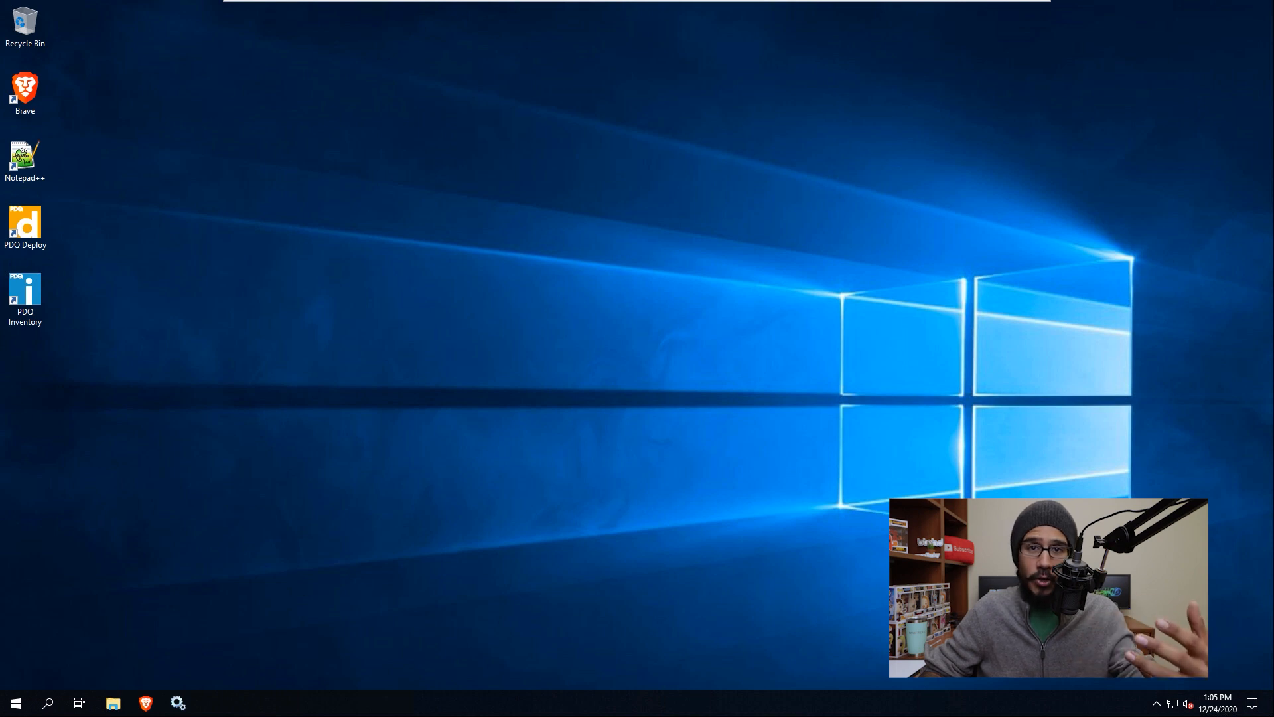
Step: Run lusrmgr.msc from the Start menu's Run dialog
right_click(14, 702)
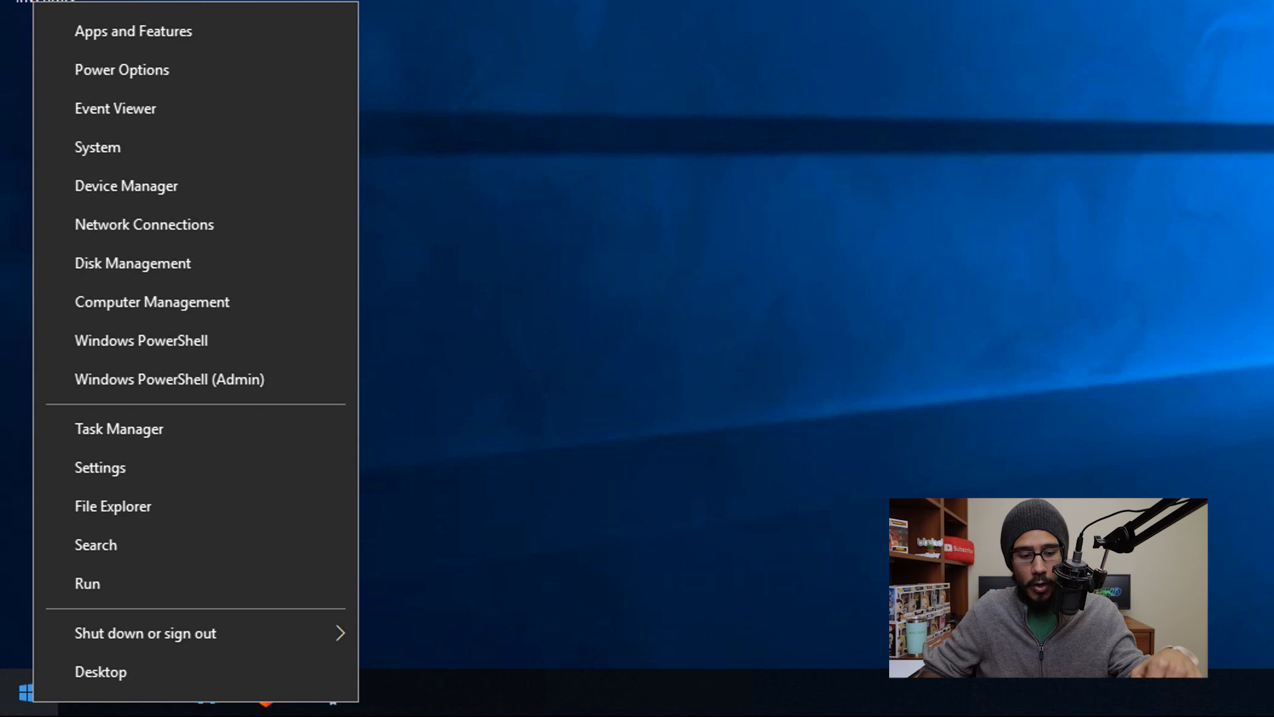
click(87, 582)
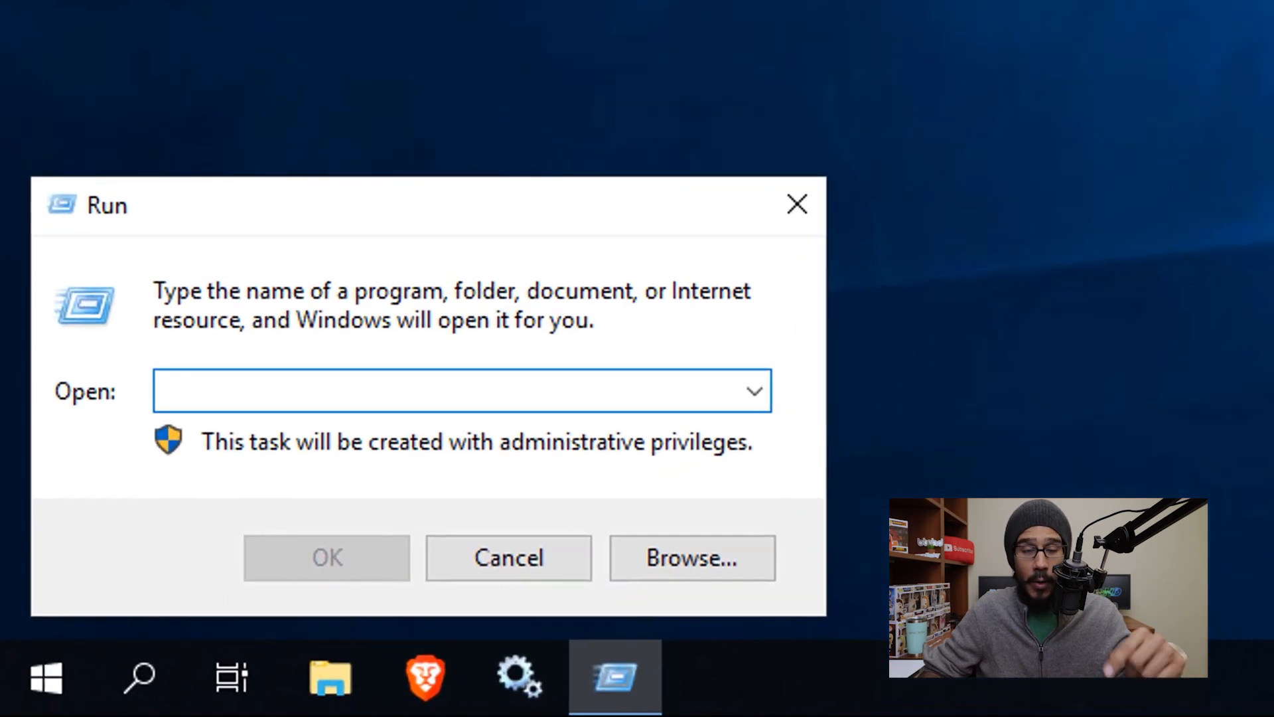
text(lusrmgr.msc)
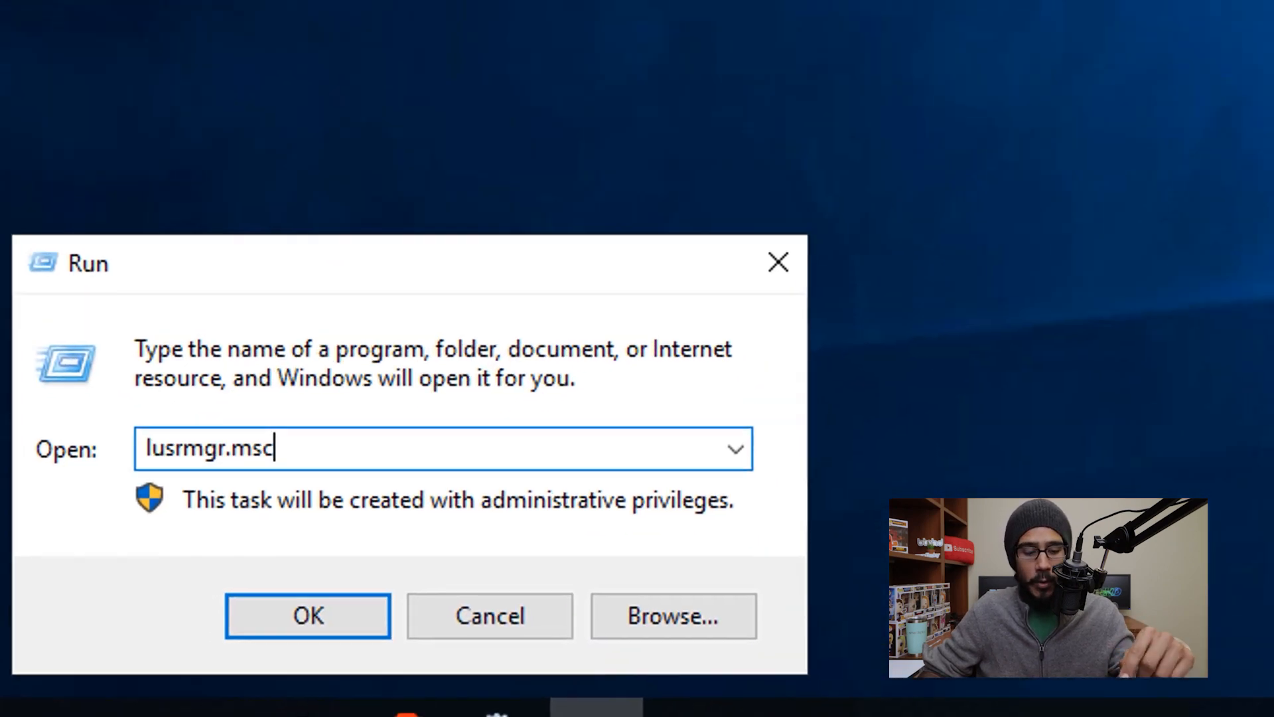
click(307, 615)
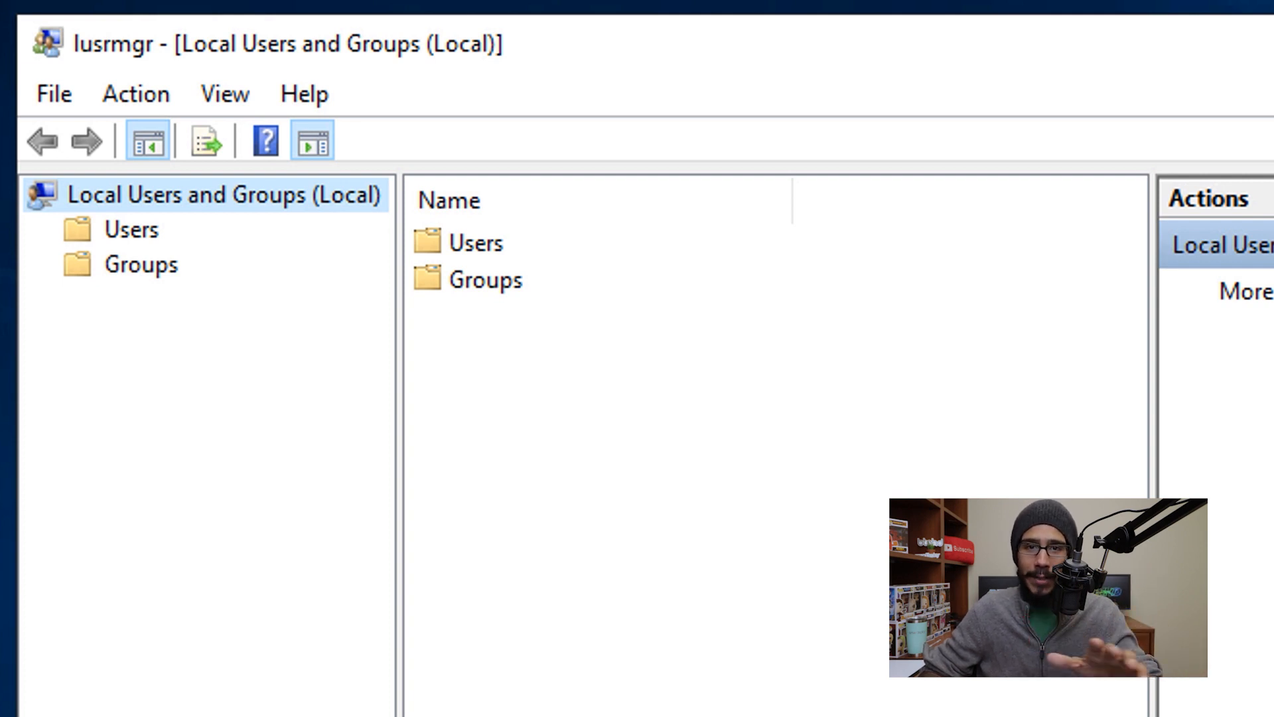
Step: View the Users folder (Administrator, DefaultAccount, Guest, WDAGUtility), then close the console
click(130, 229)
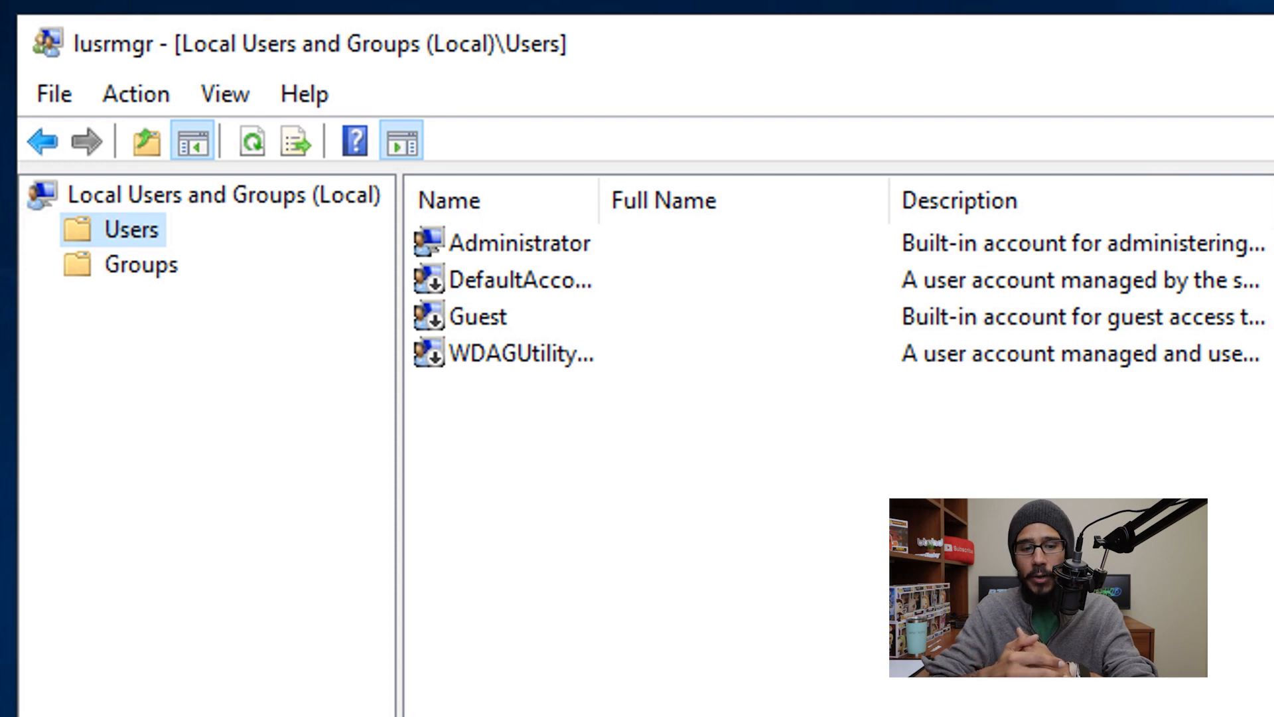
click(140, 264)
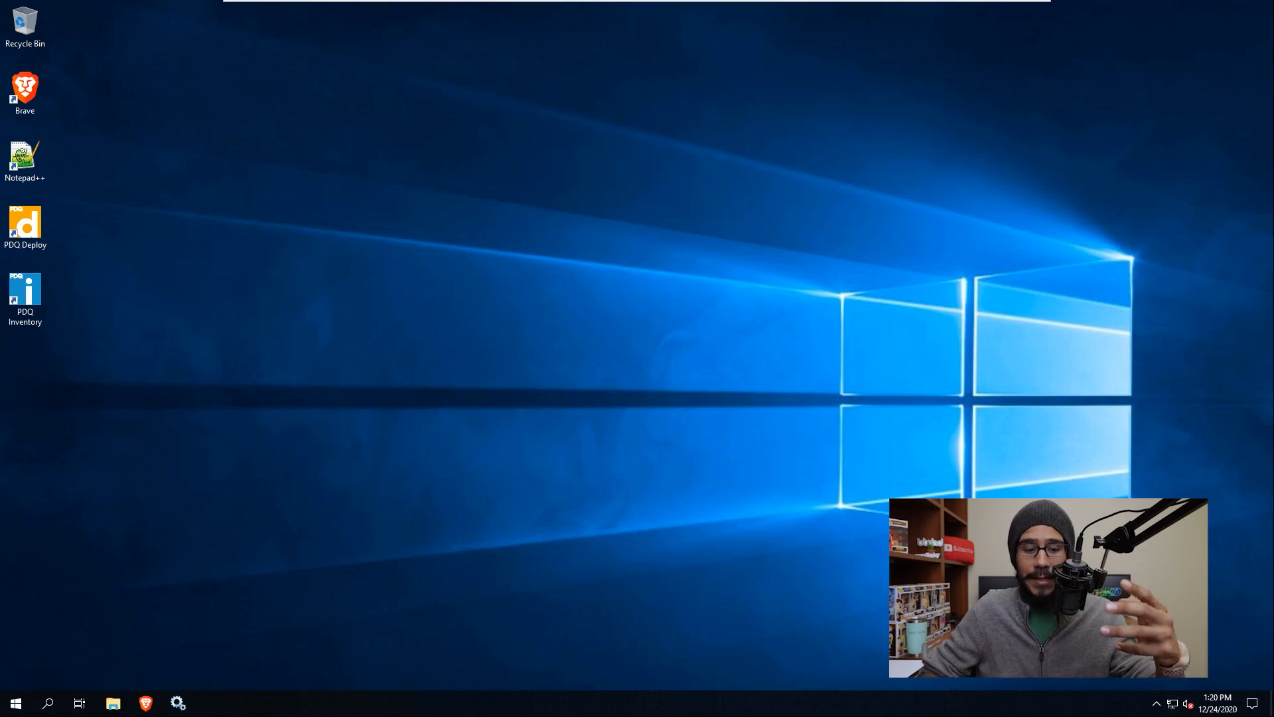
click(14, 702)
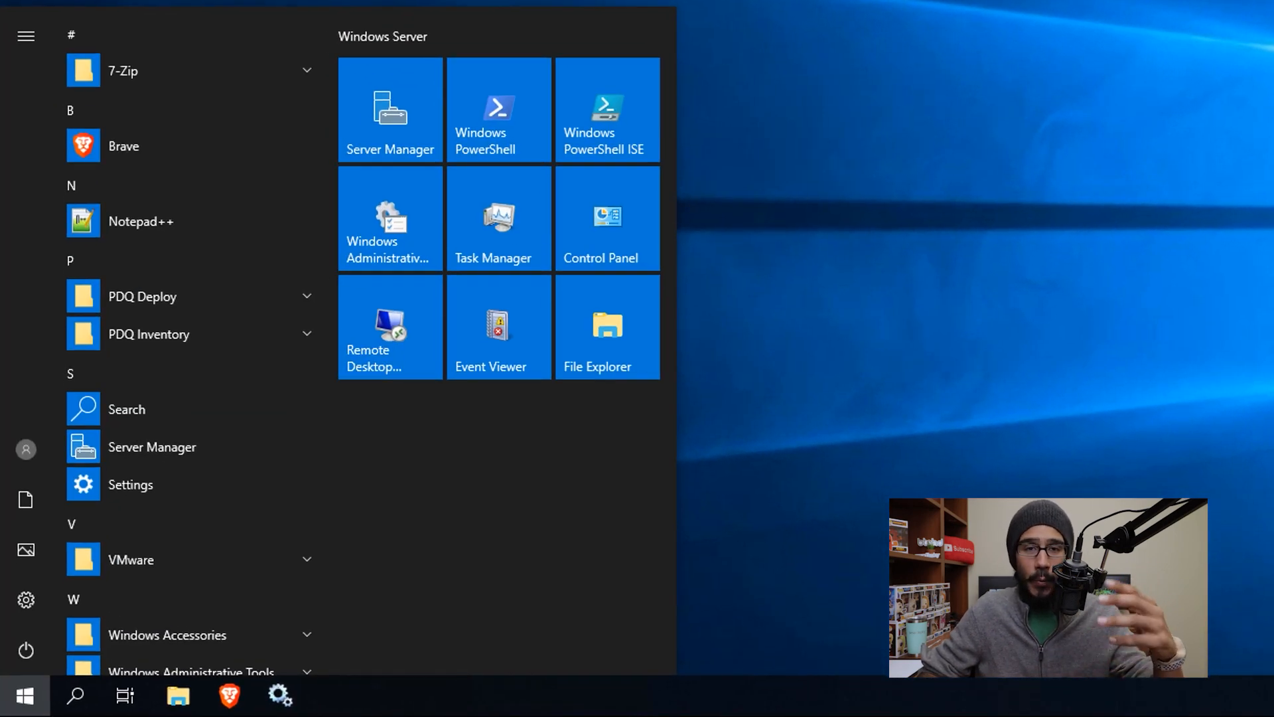
text(firewall)
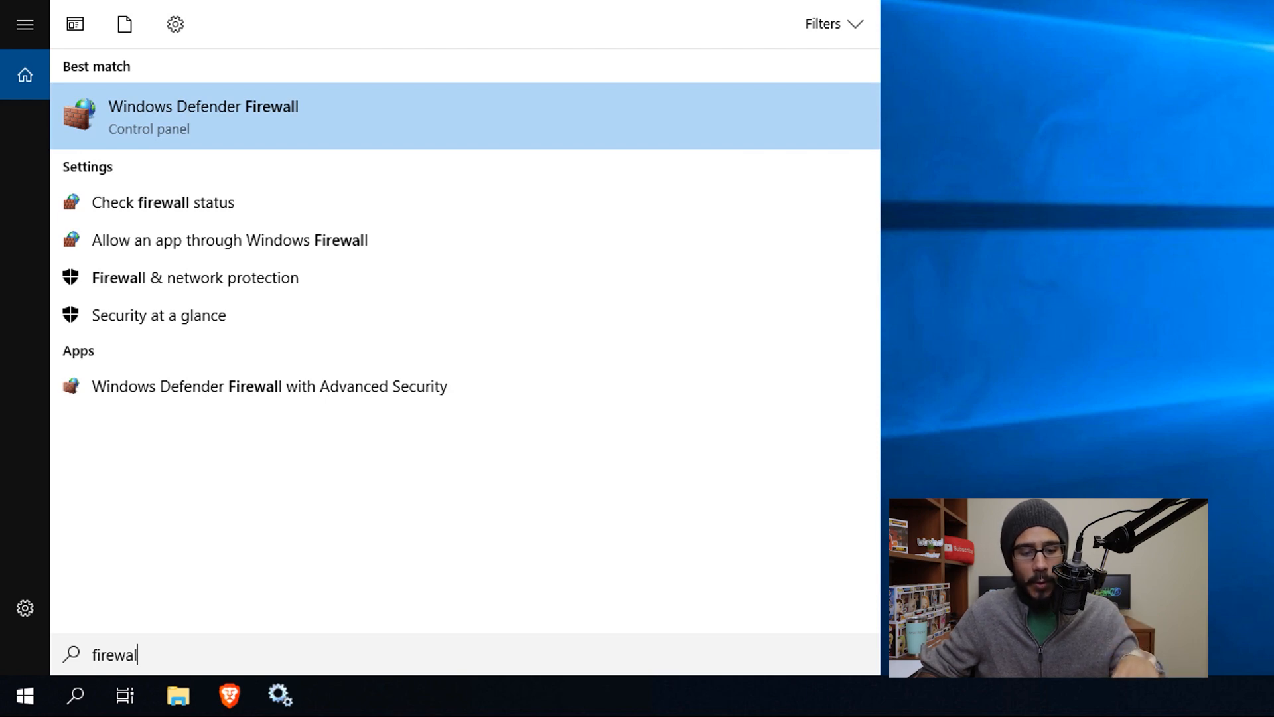
click(268, 386)
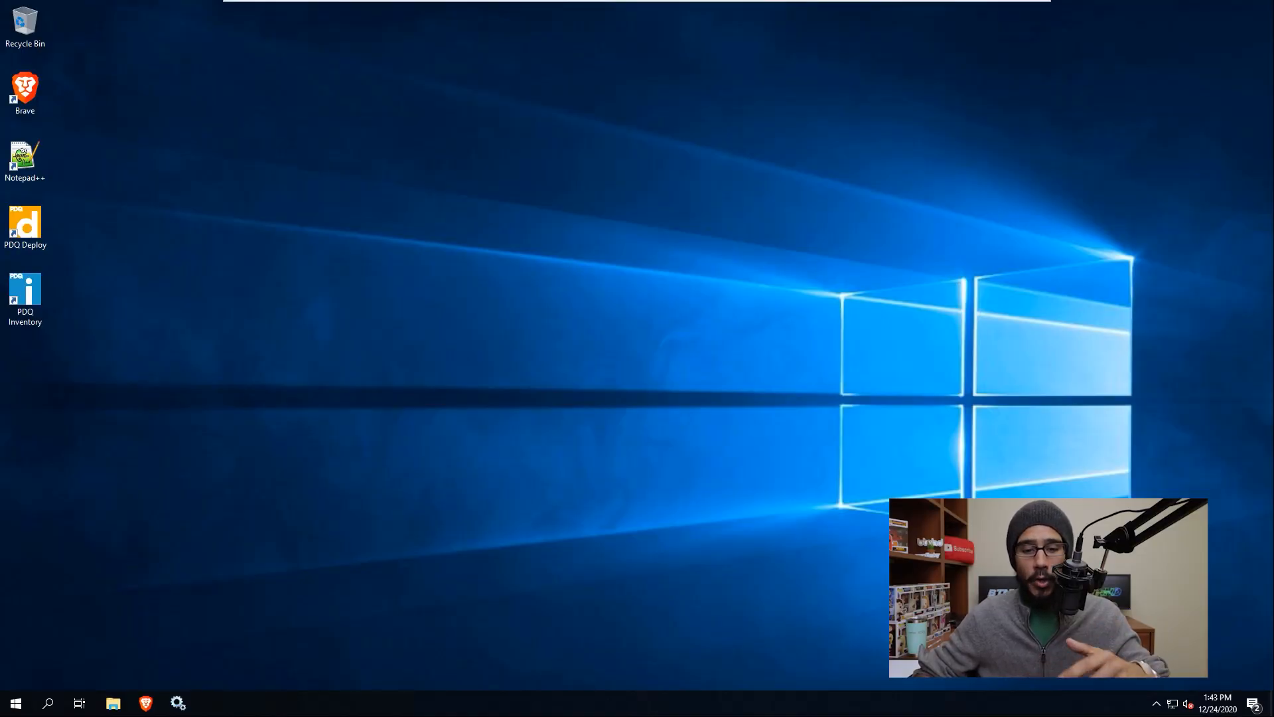
Step: Open Update & Security in Windows Settings to view the up-to-date Windows Update status
click(177, 702)
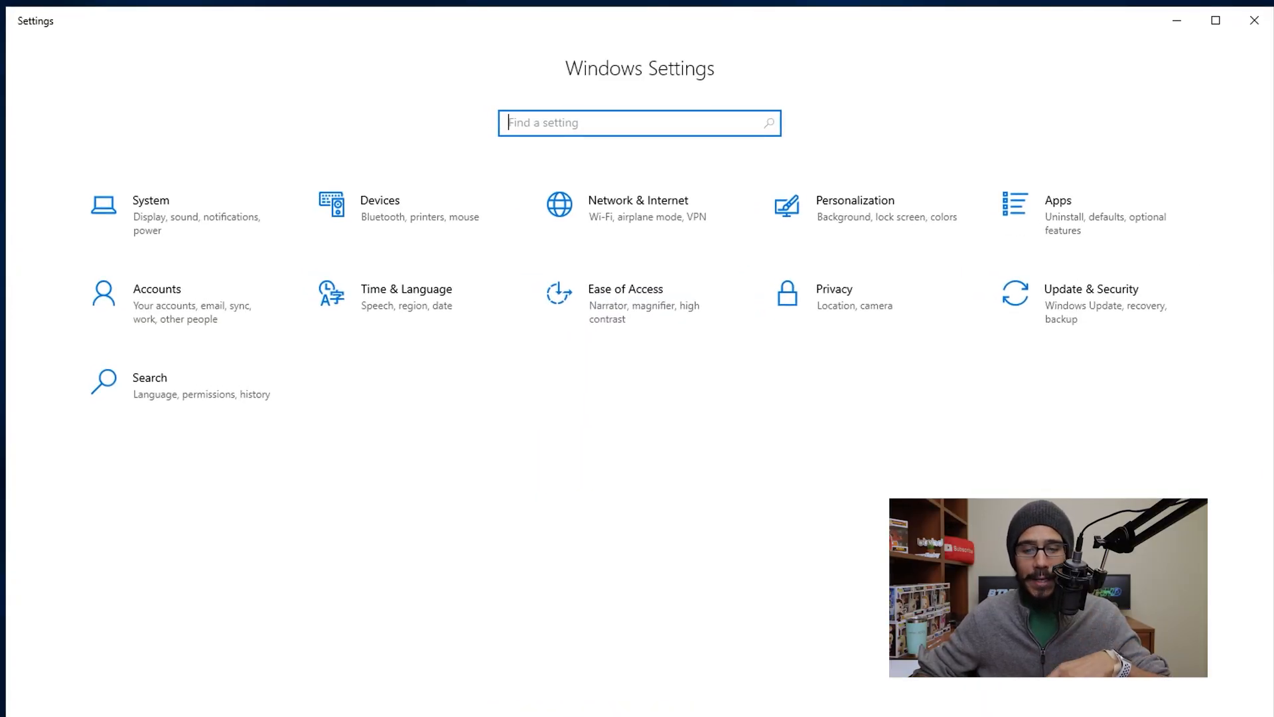
click(1090, 289)
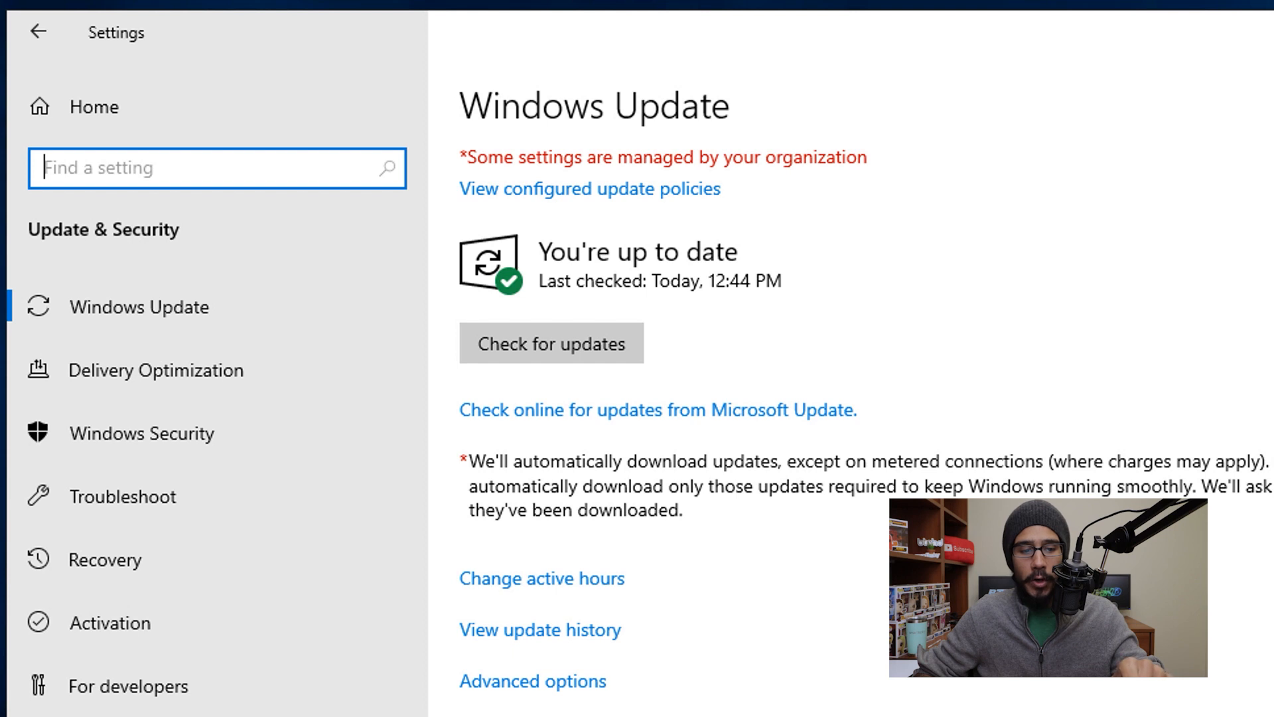
Step: Open the Windows Security app from the Windows Security settings page
click(142, 434)
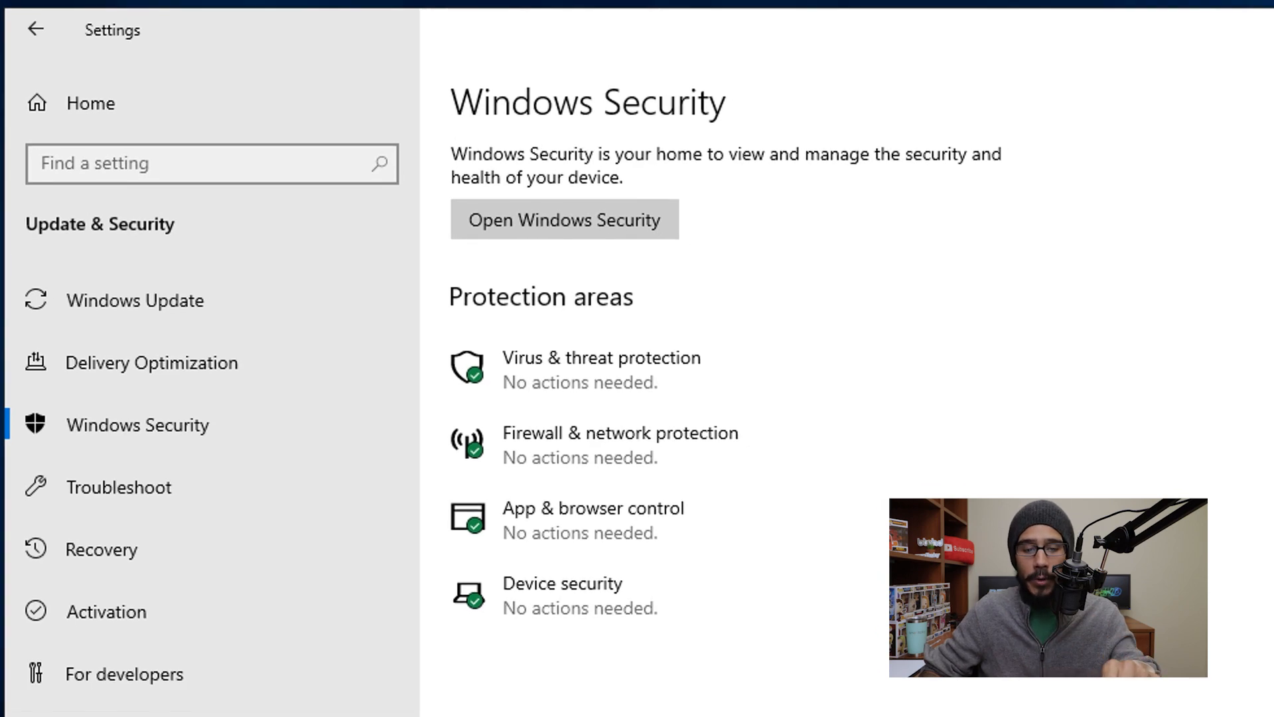
click(564, 219)
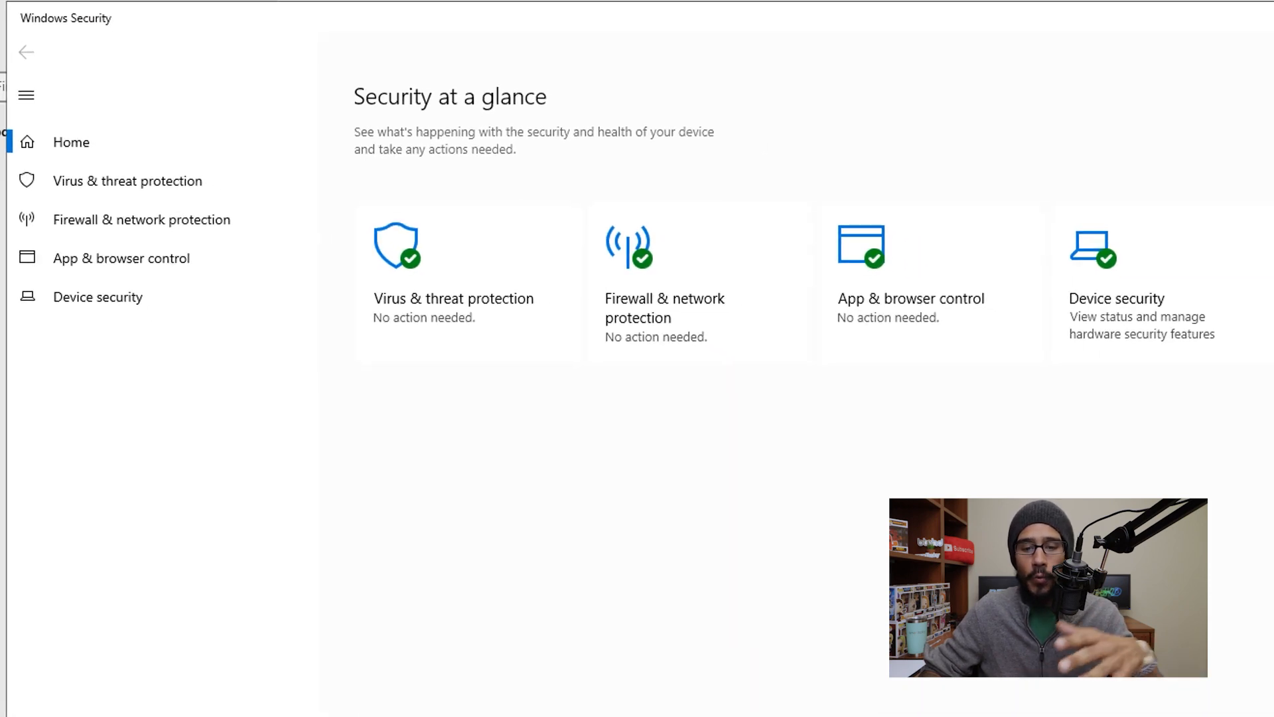